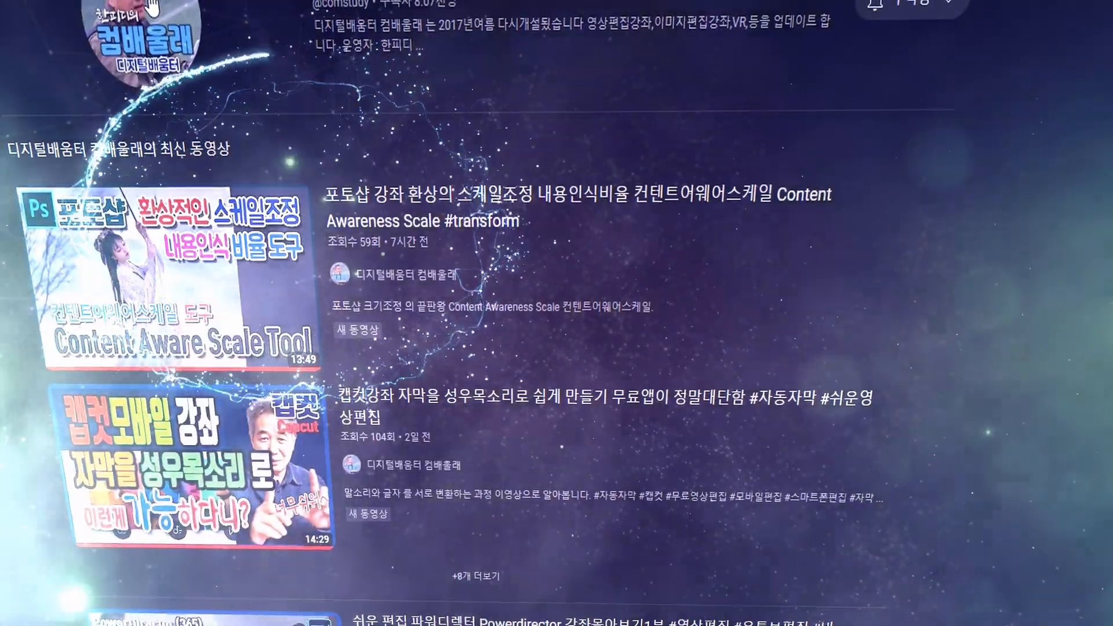
scroll("down", 3)
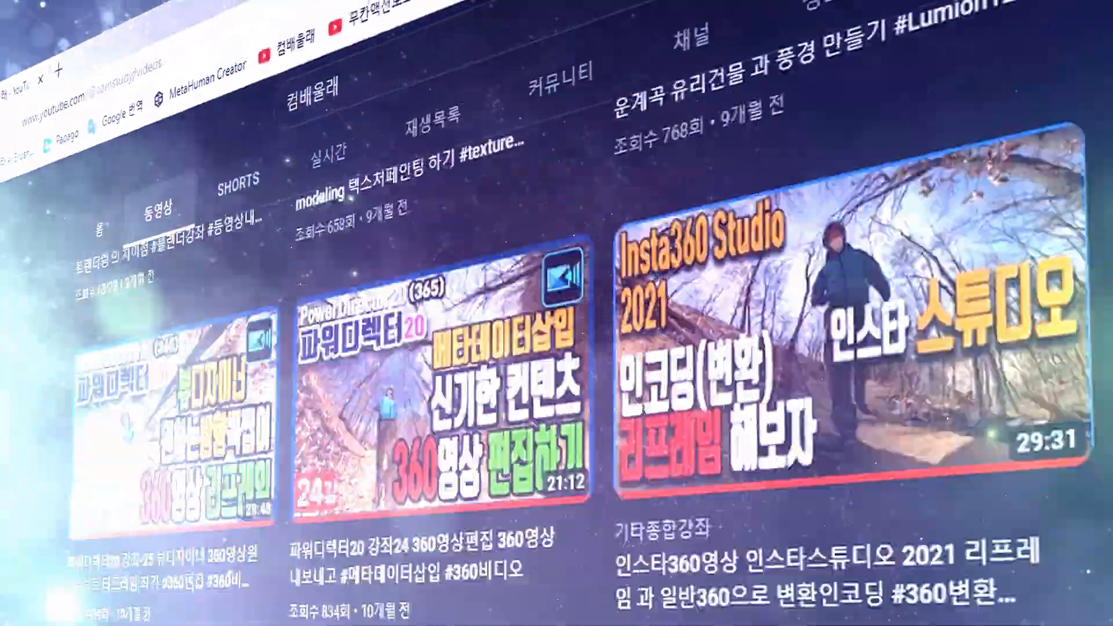
scroll("down", 3)
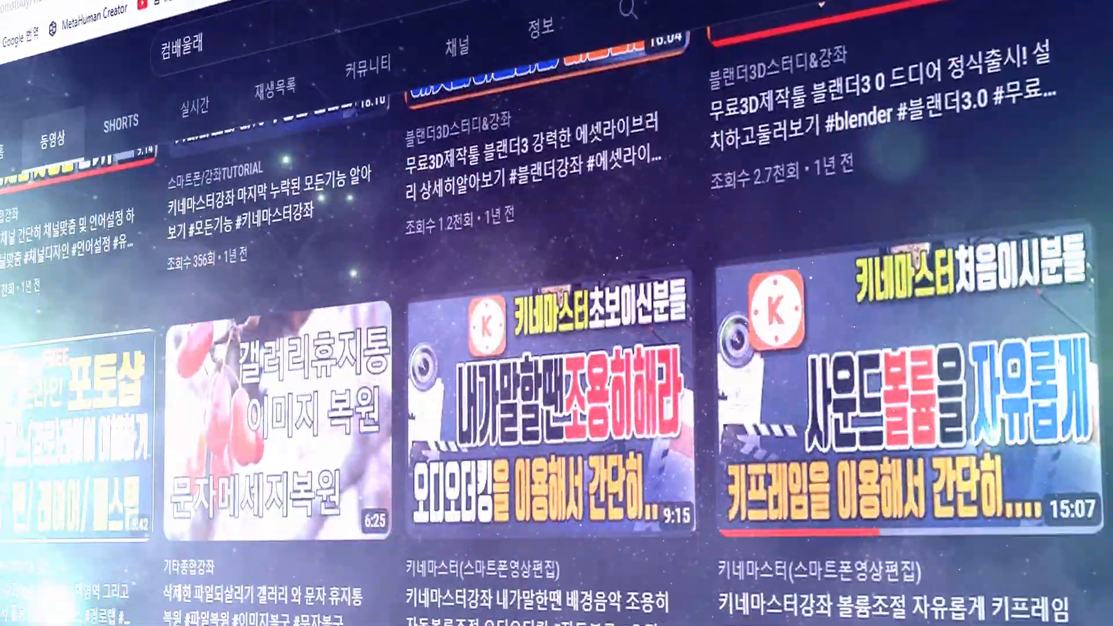
scroll("down", 3)
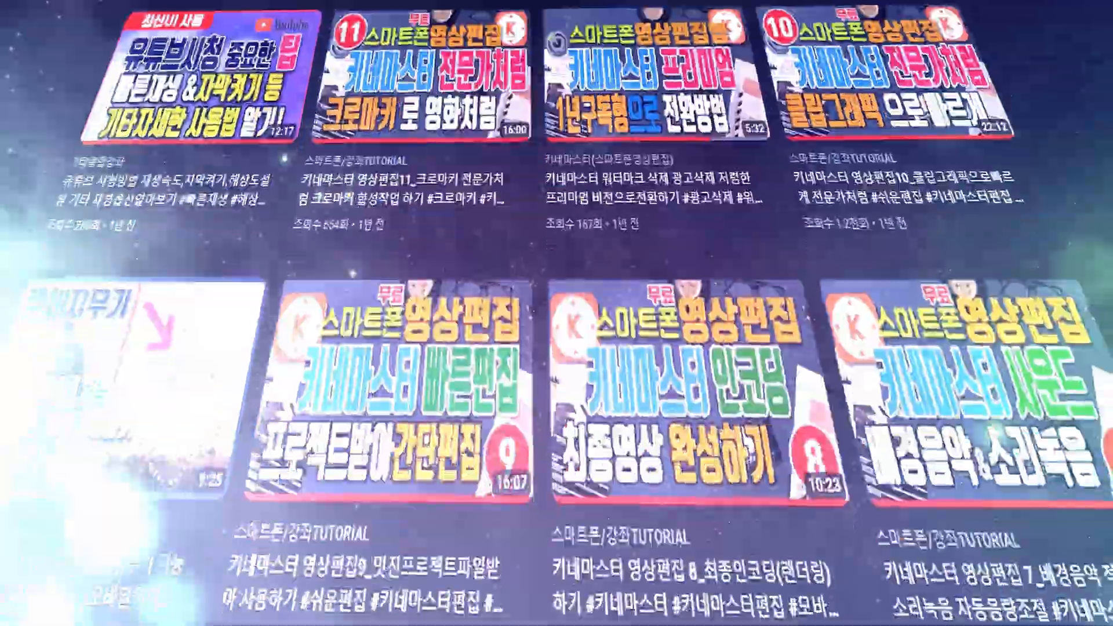
scroll("down", 3)
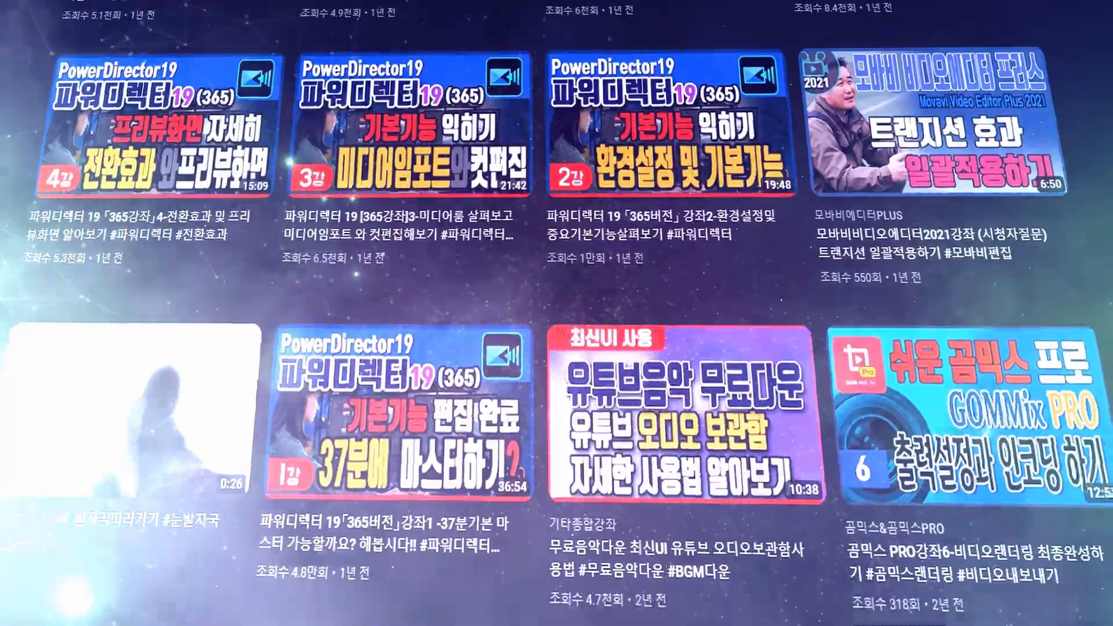
scroll("down", 3)
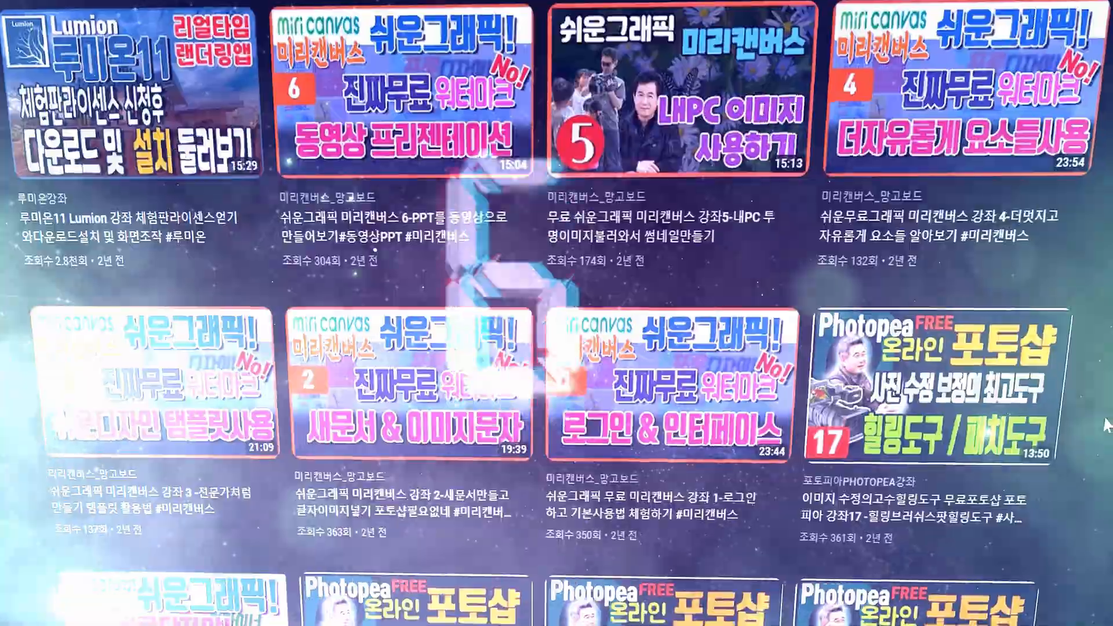
scroll("down", 3)
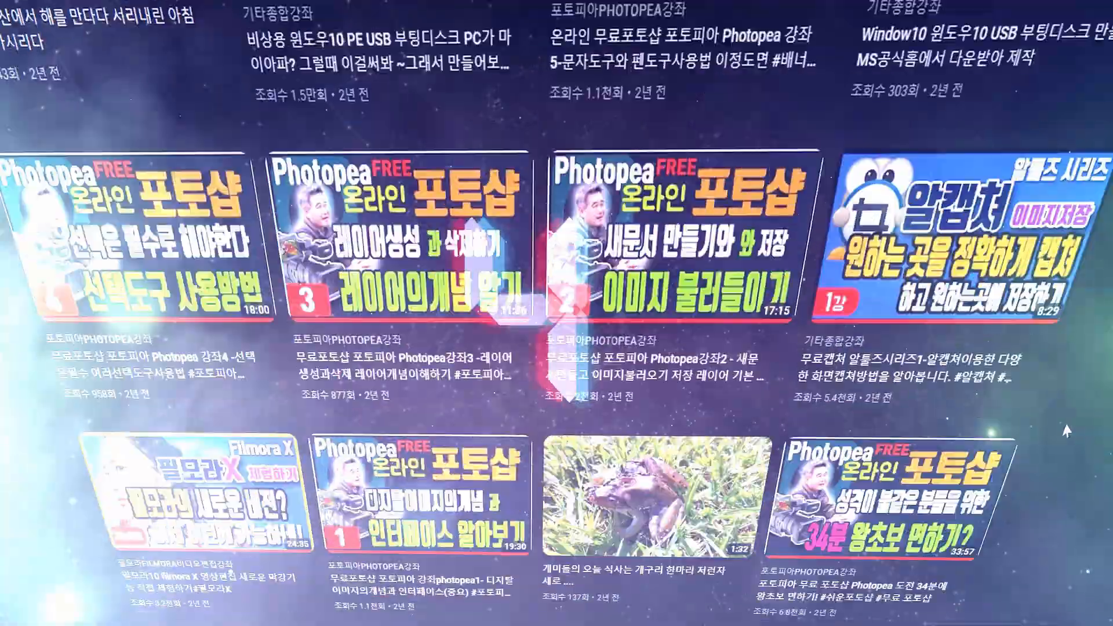
scroll("down", 3)
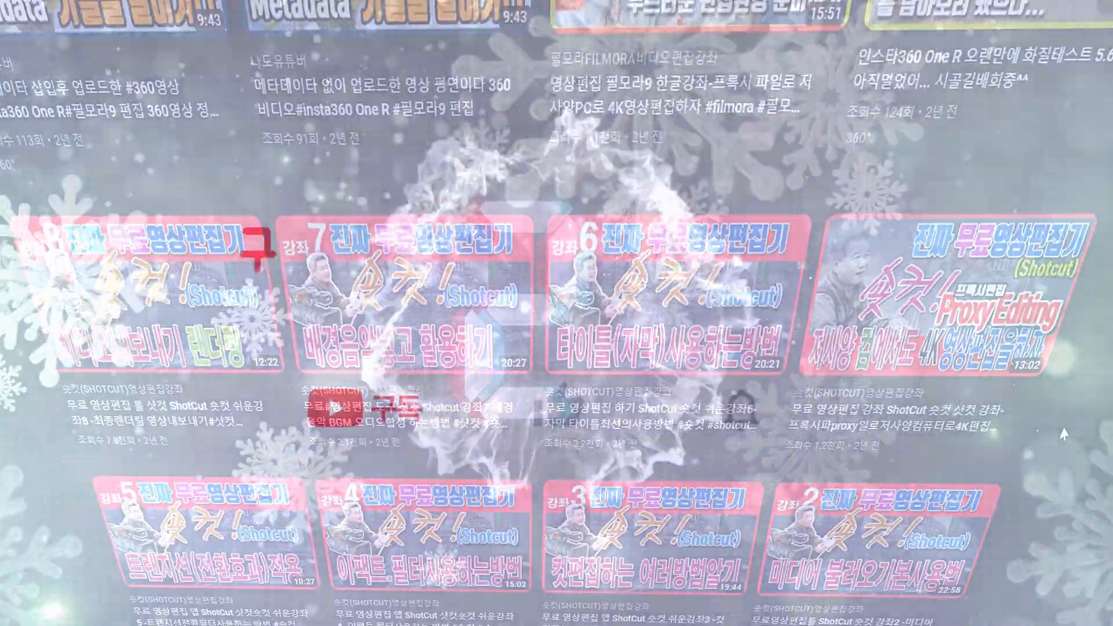